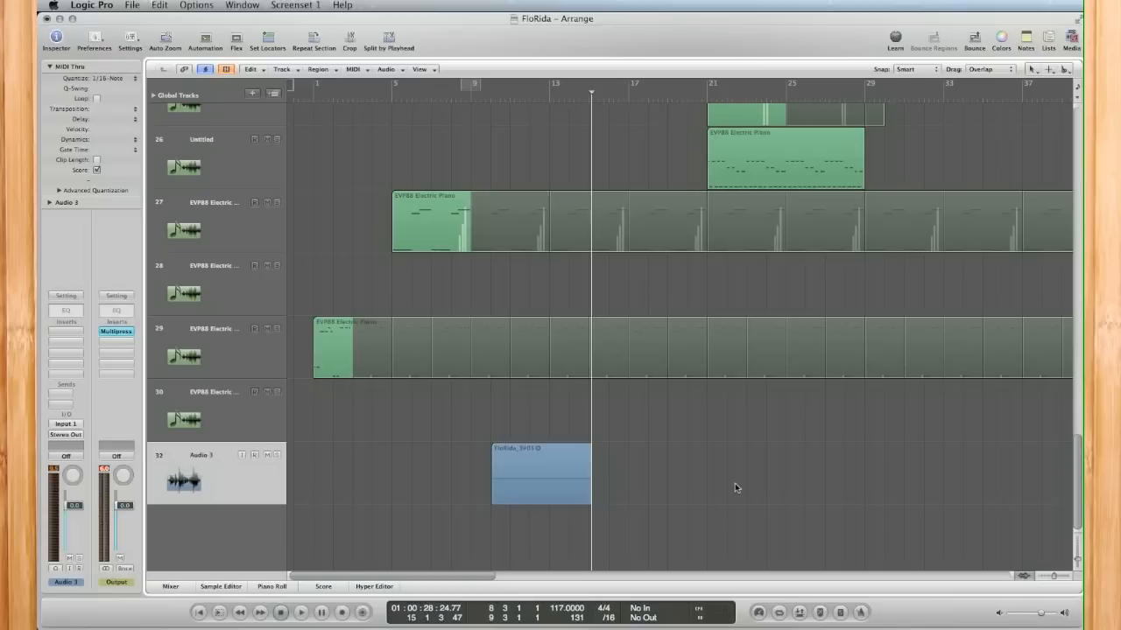
mouse_move(756, 486)
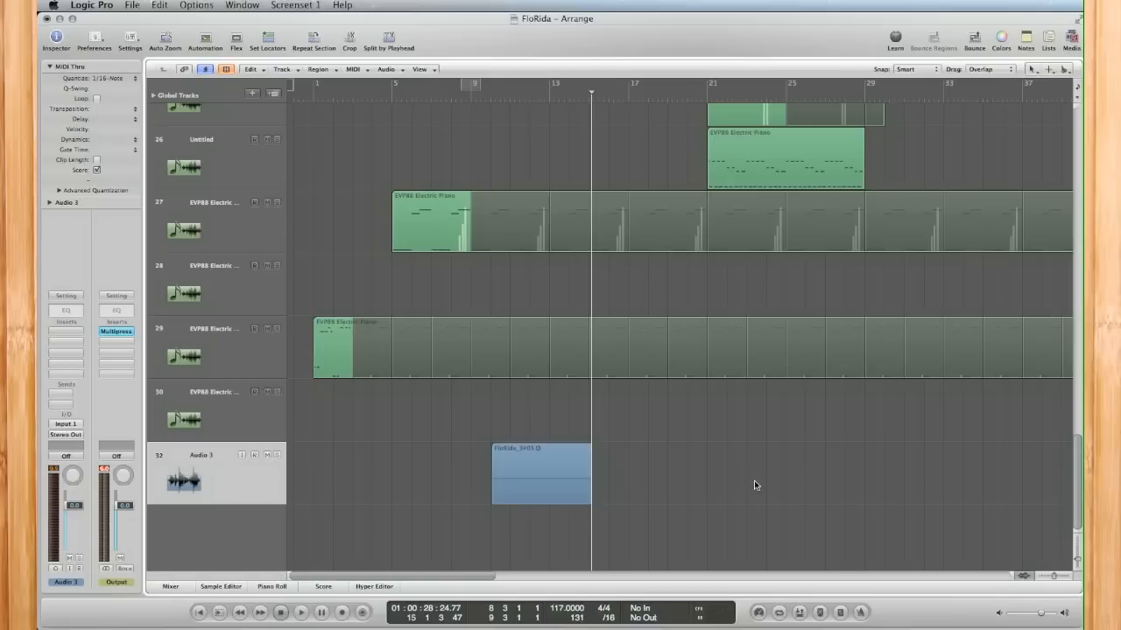
mouse_move(491, 504)
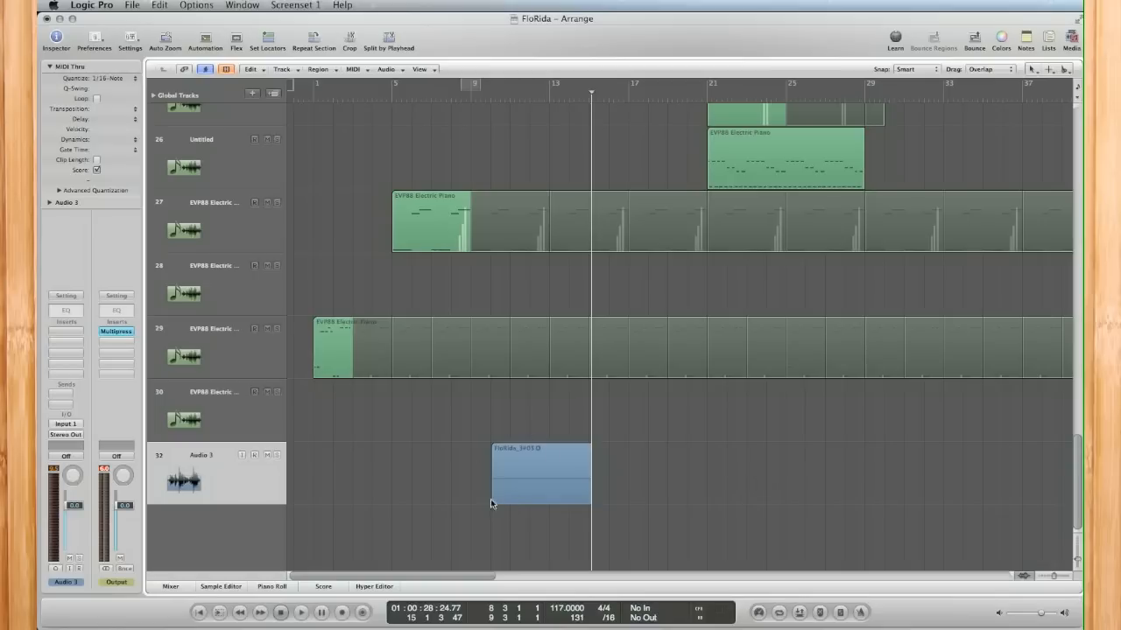
mouse_move(534, 486)
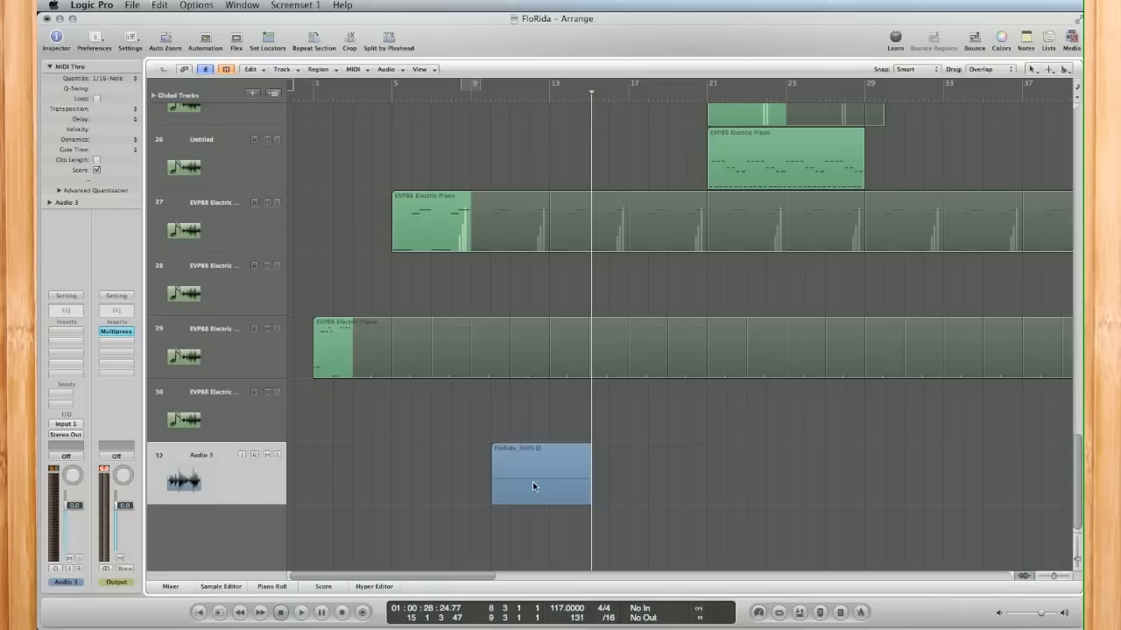
mouse_move(574, 466)
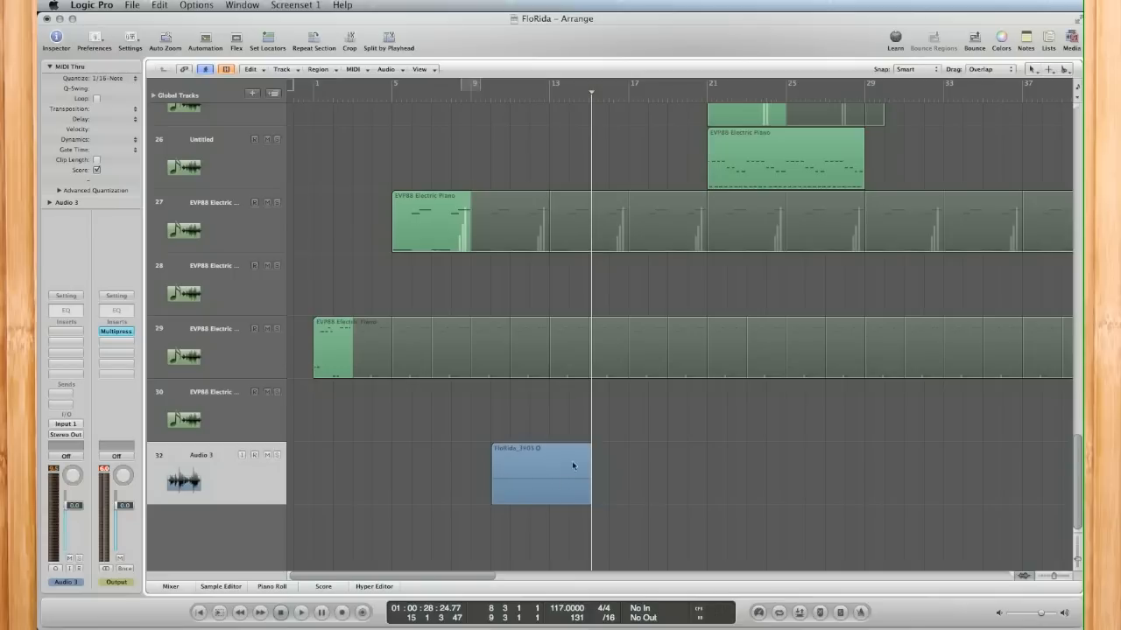
mouse_move(562, 483)
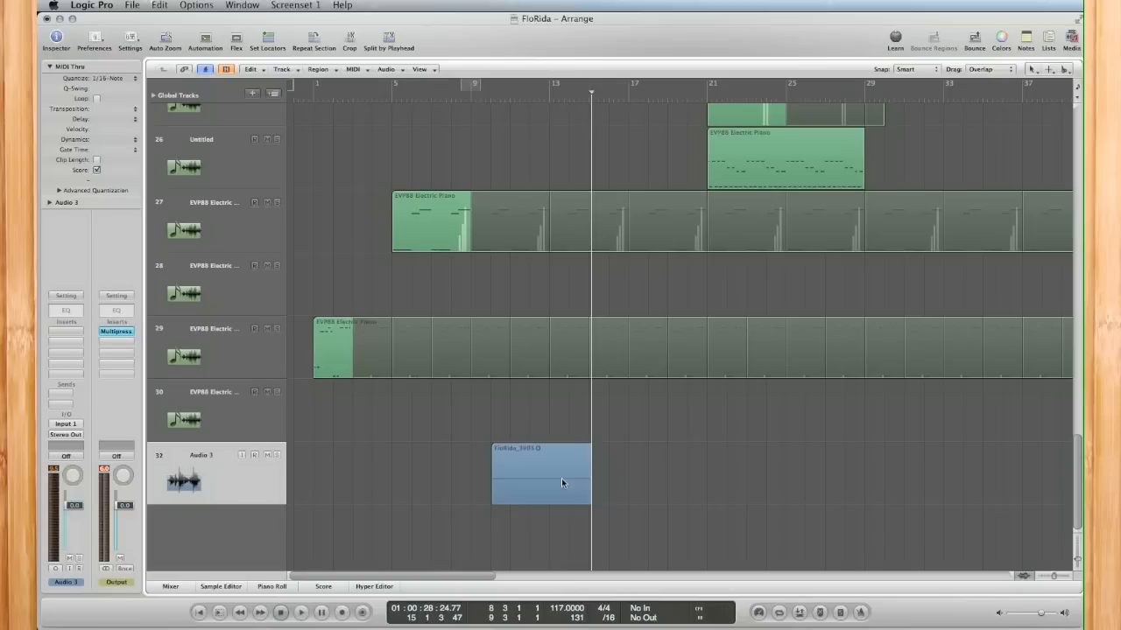
mouse_move(646, 484)
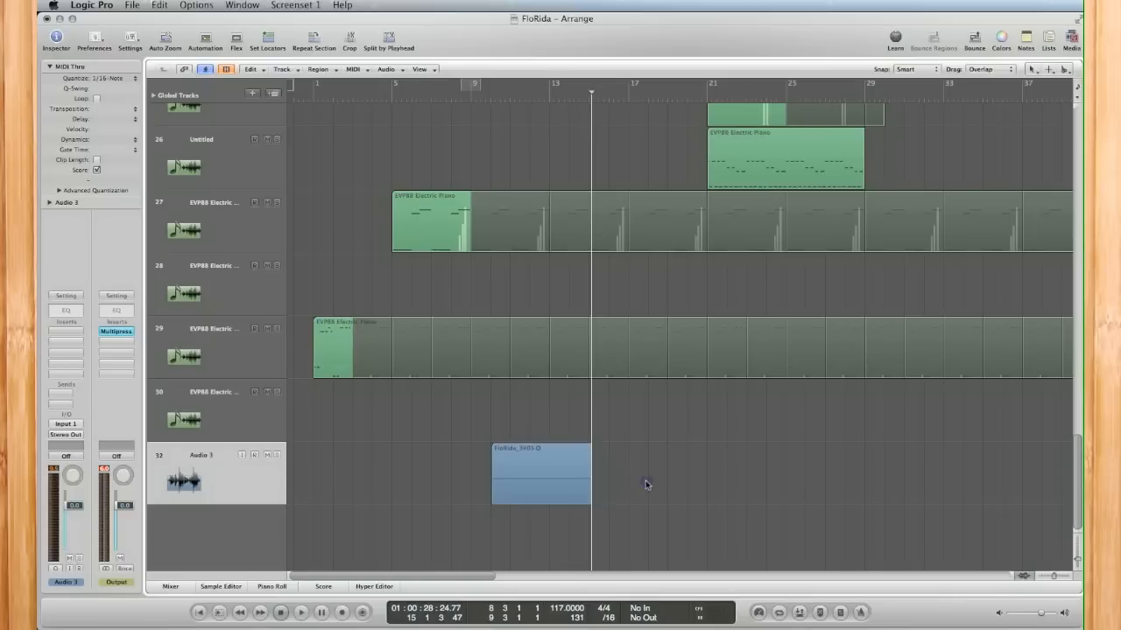
Step: Select the Audio 3 region and run Refresh Overview(s) twice to redraw its waveform
left_click(541, 469)
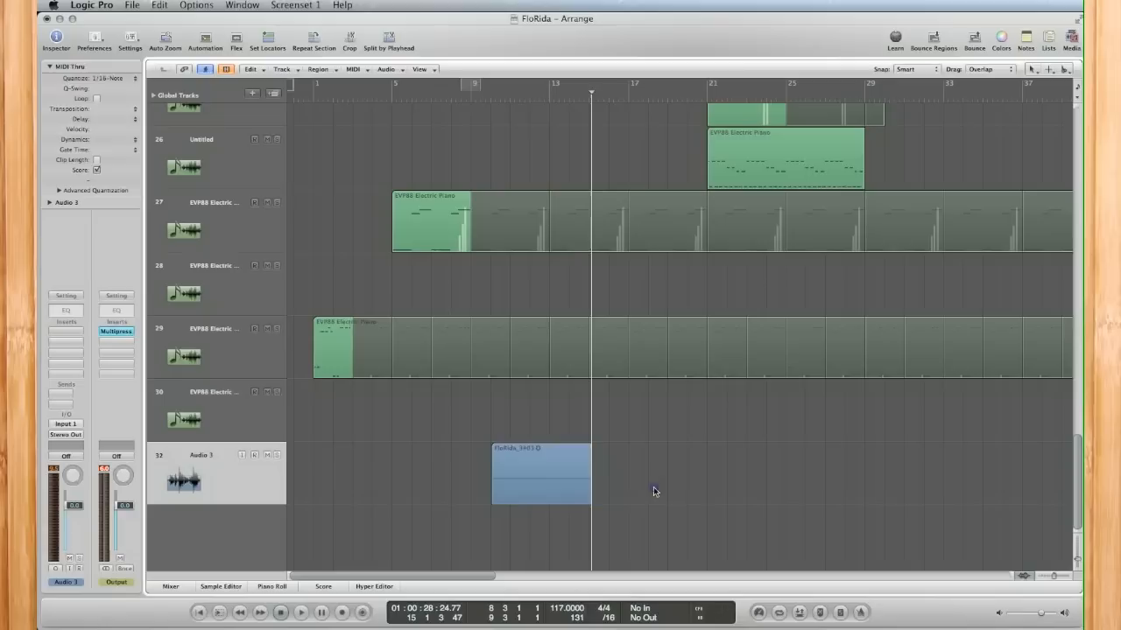
mouse_move(647, 493)
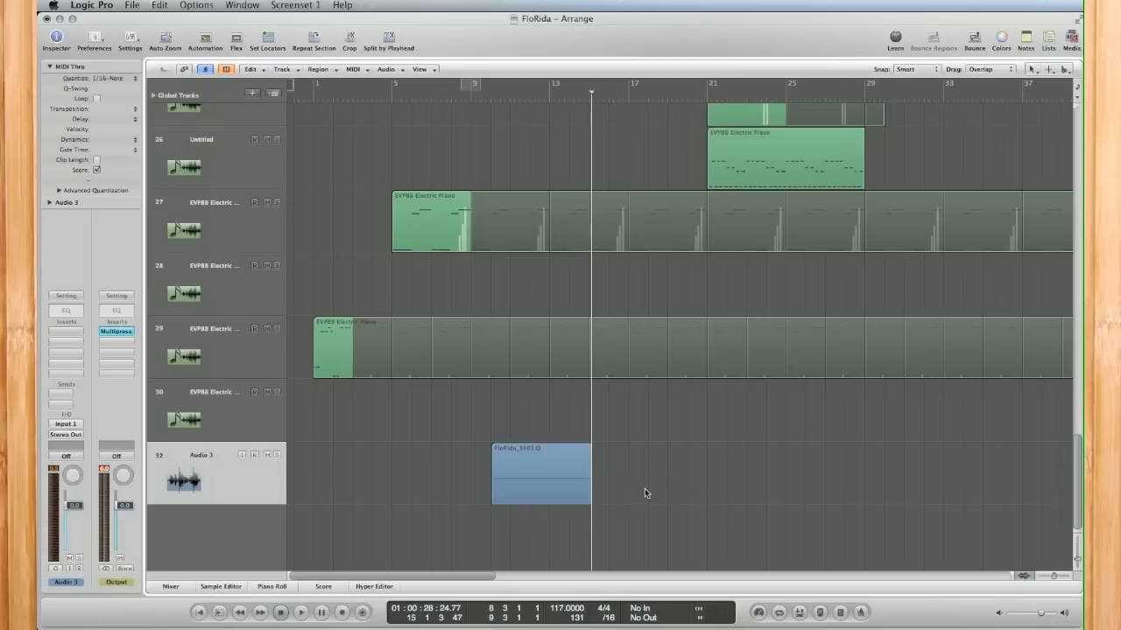
mouse_move(195, 4)
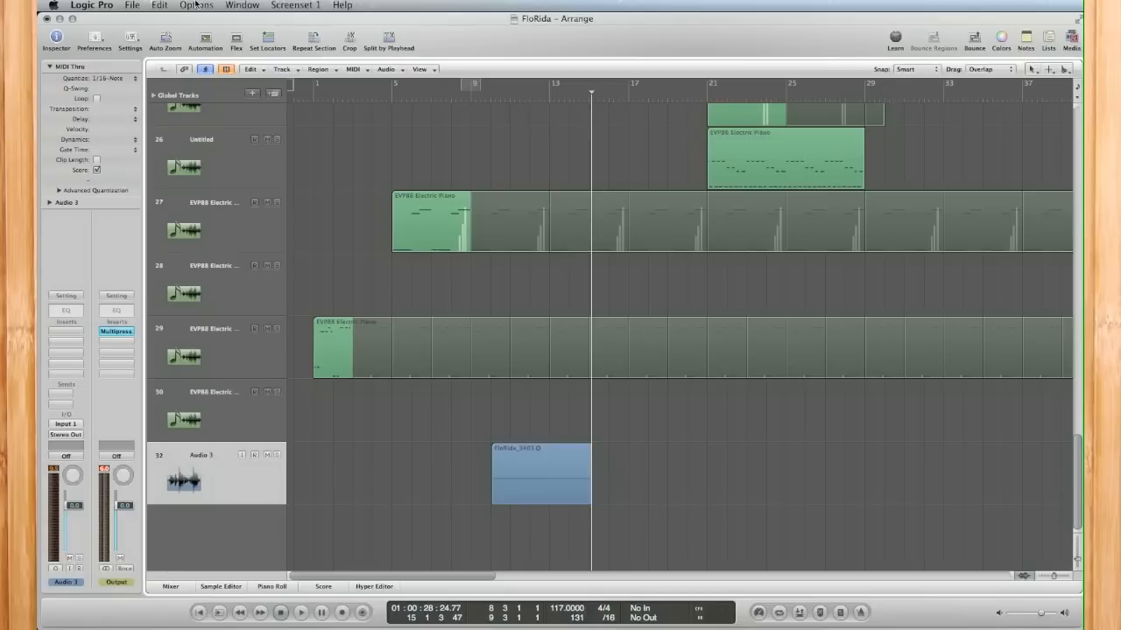
left_click(196, 5)
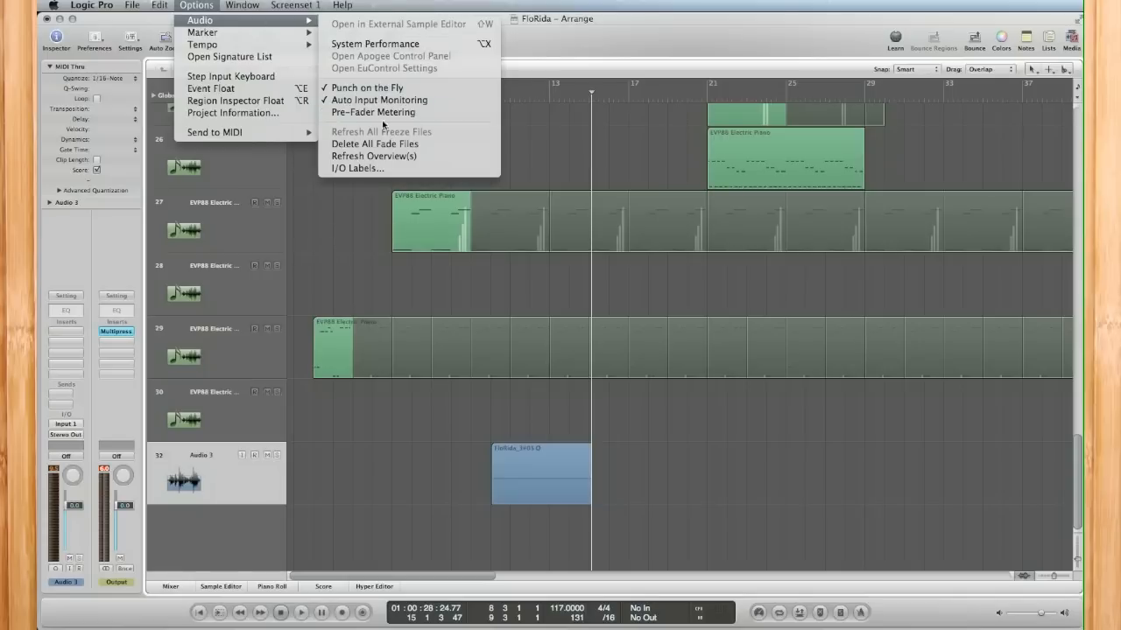
left_click(374, 155)
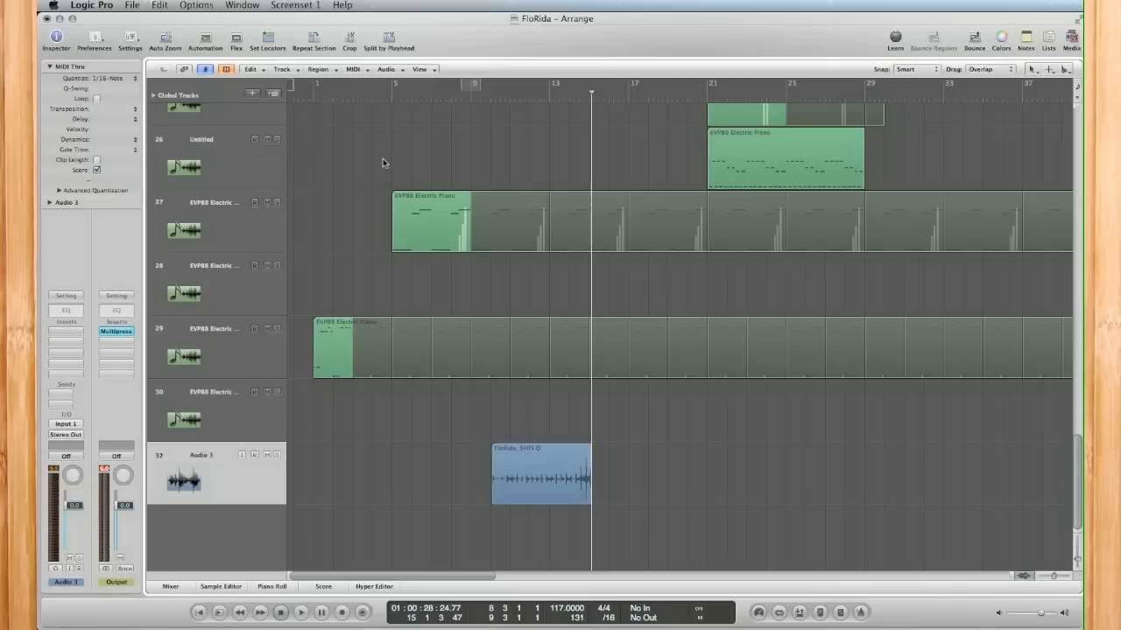
left_click(196, 5)
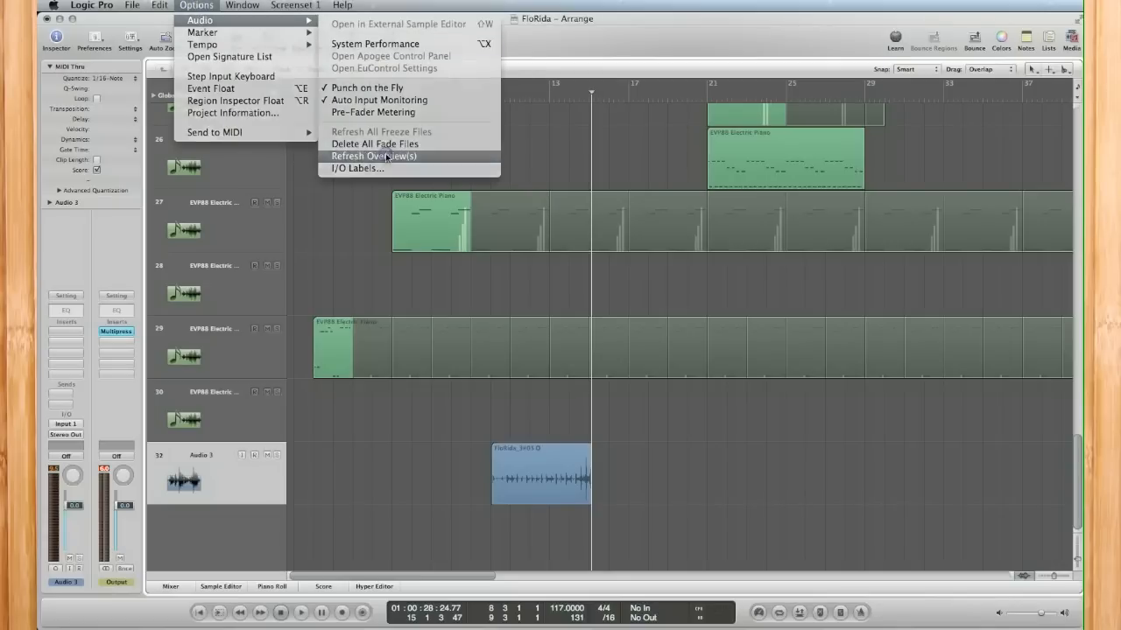
left_click(374, 156)
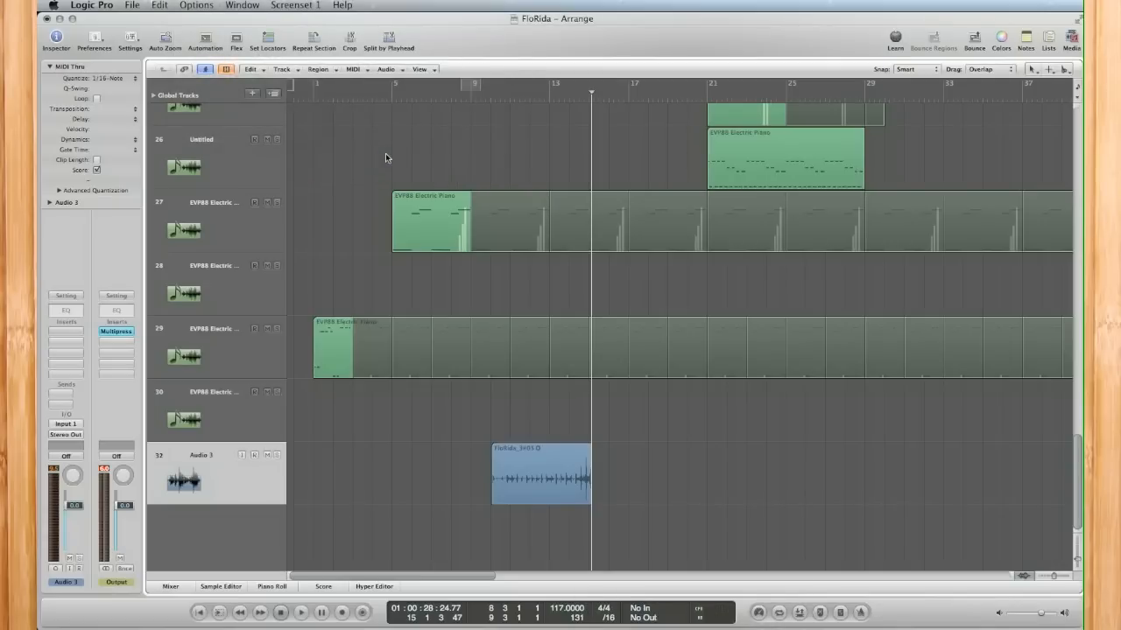